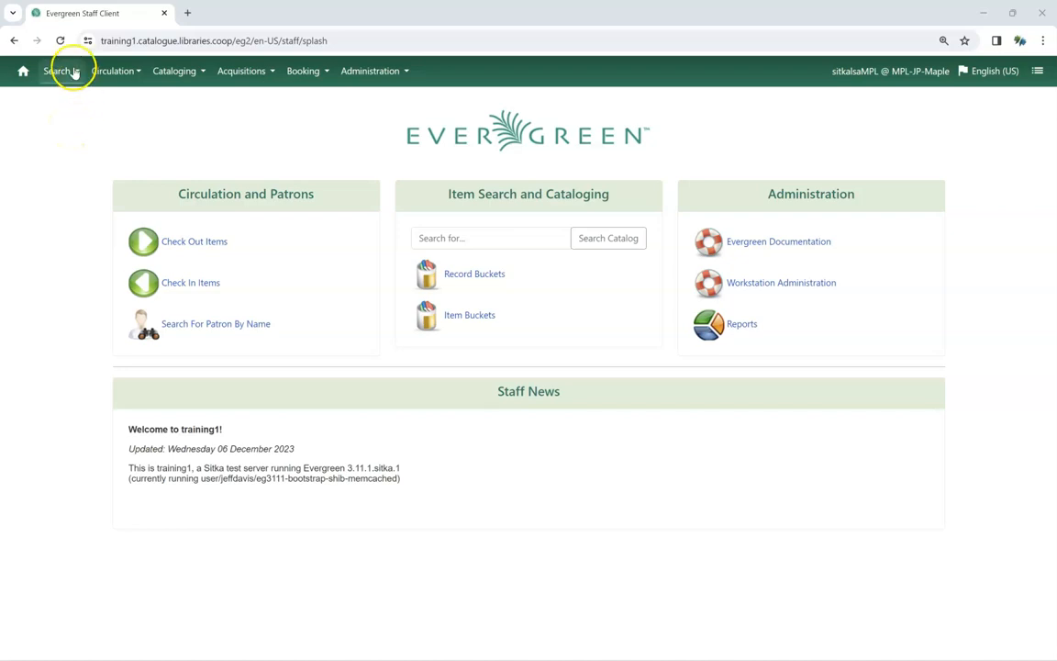
# - Start registering a new patron from the Circulation menu, reaching a blank Register Patron form
pyautogui.click(57, 70)
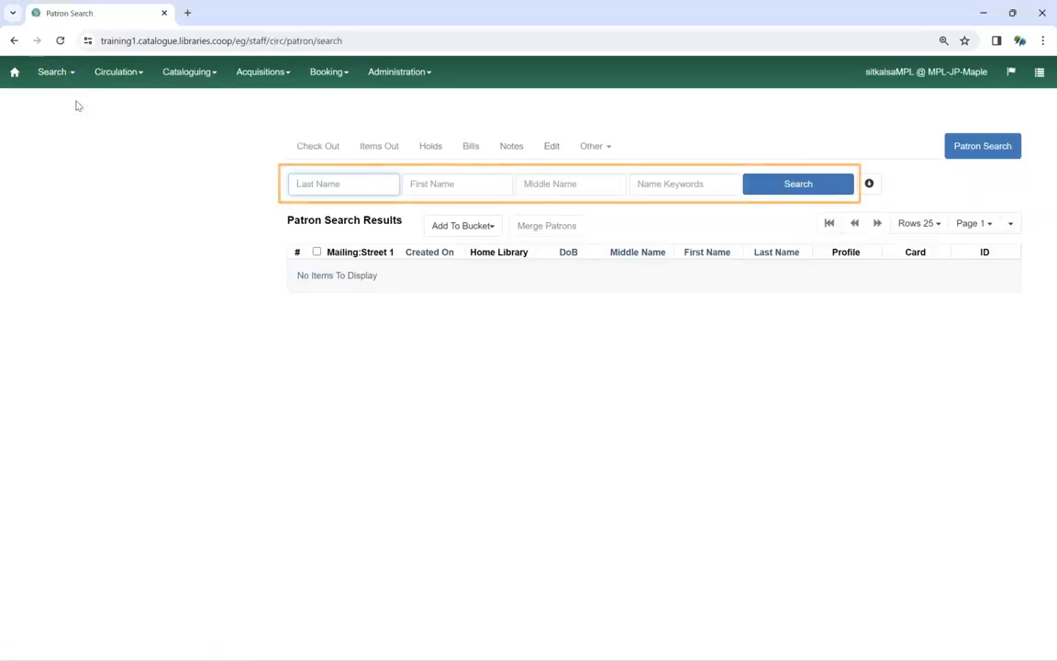
pyautogui.click(343, 184)
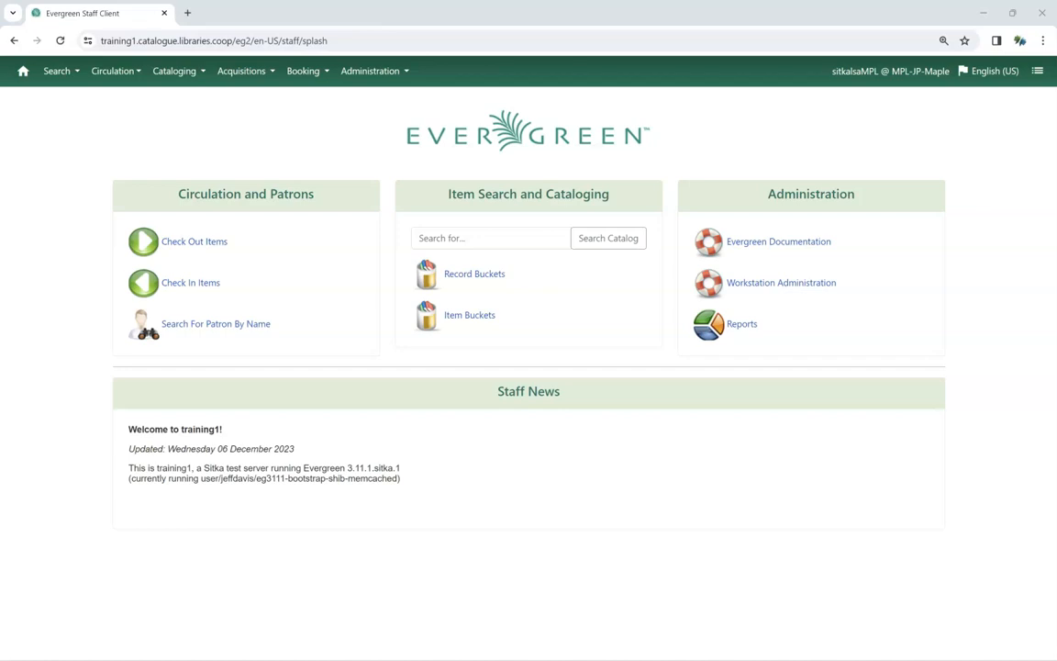
pyautogui.moveTo(180, 151)
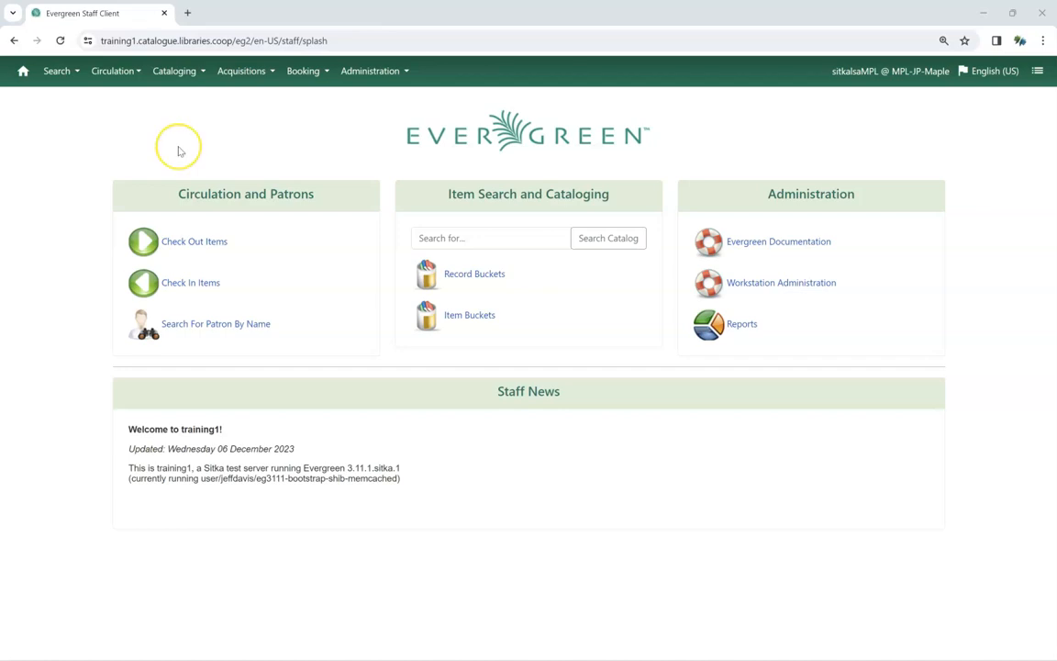
pyautogui.moveTo(180, 151)
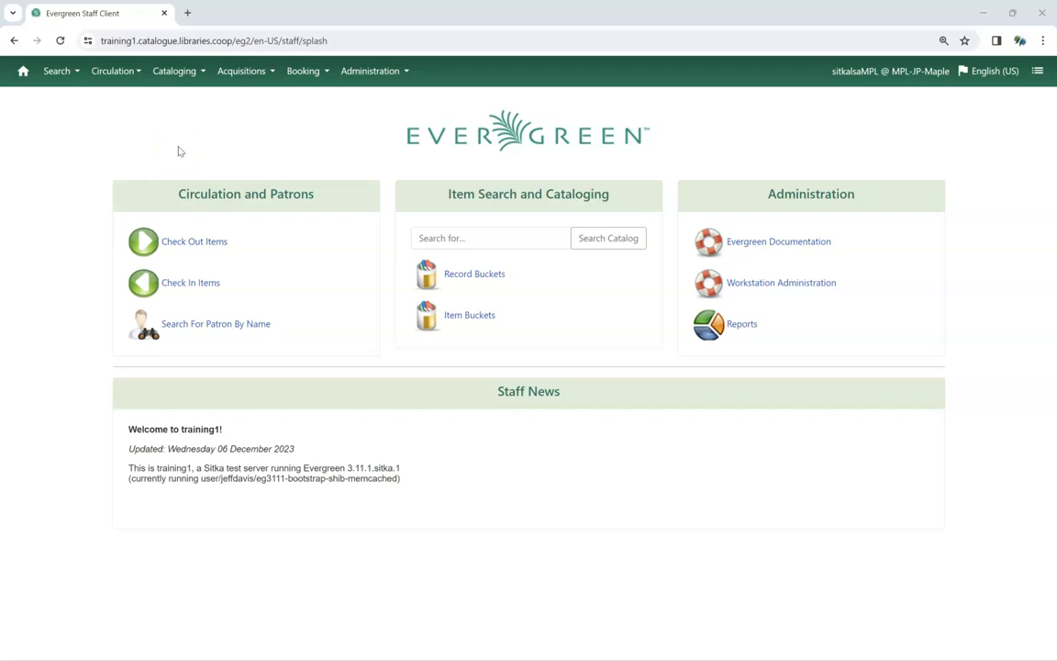
pyautogui.click(112, 70)
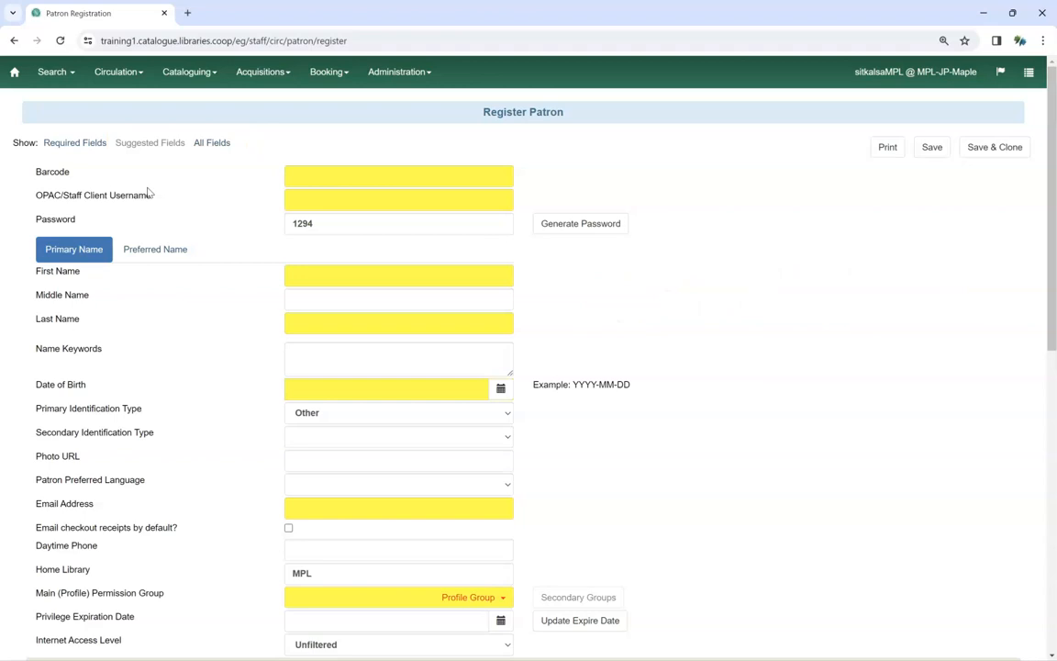
# - Switch the form to All Fields so Prefix, Suffix, Juvenile and Parent/Guardian appear
pyautogui.click(213, 143)
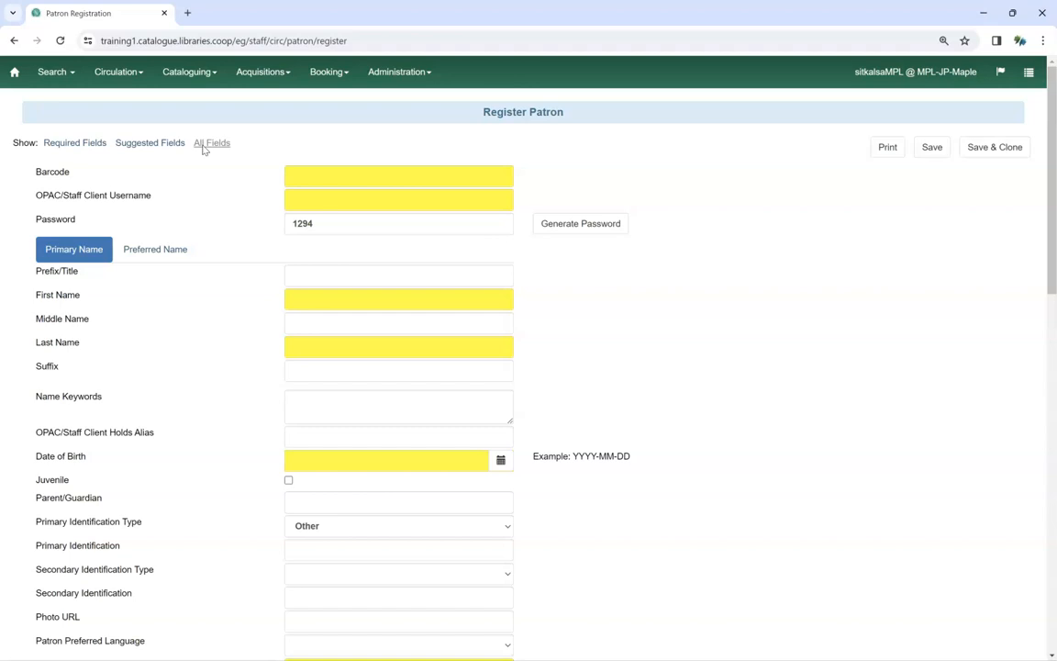
# - Uncheck Email under Holds Notices in User Settings so no email address is required
pyautogui.scroll(-3)
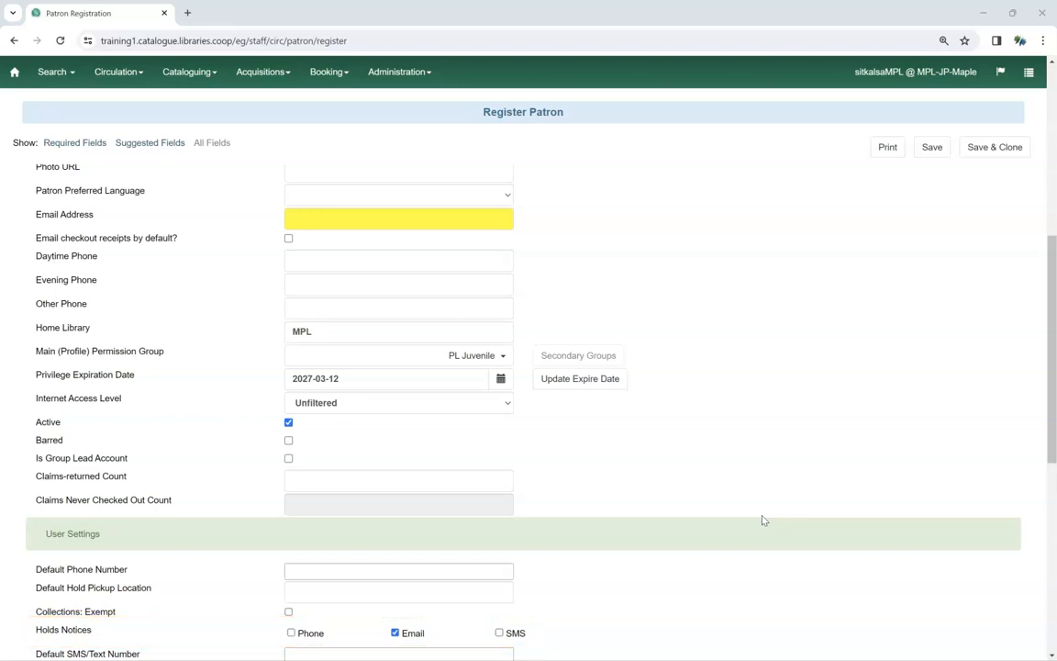
pyautogui.click(394, 631)
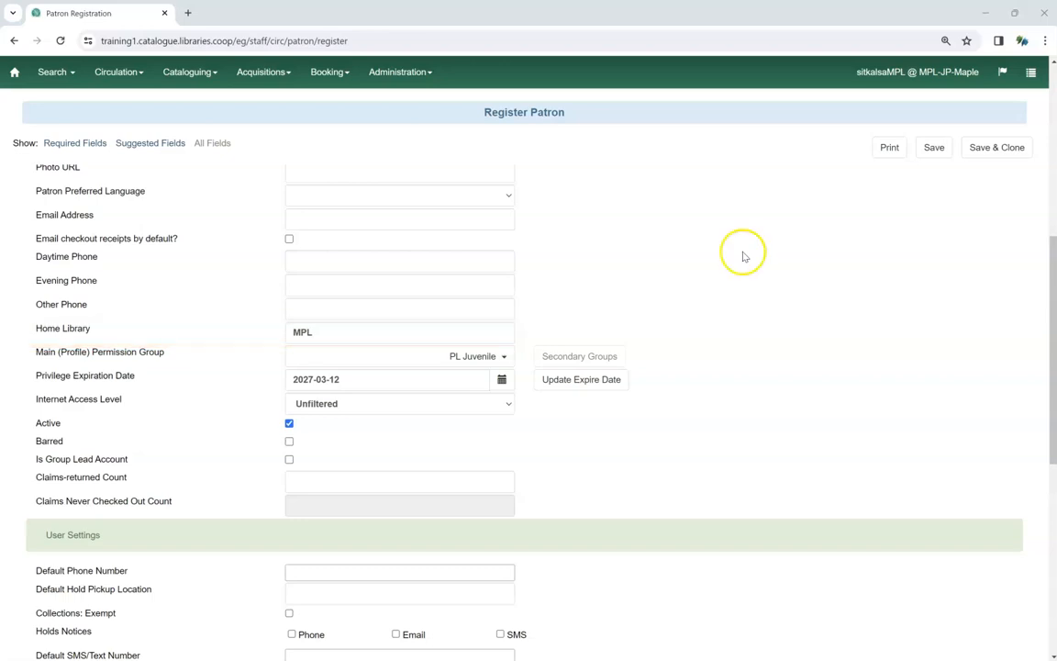
pyautogui.click(400, 330)
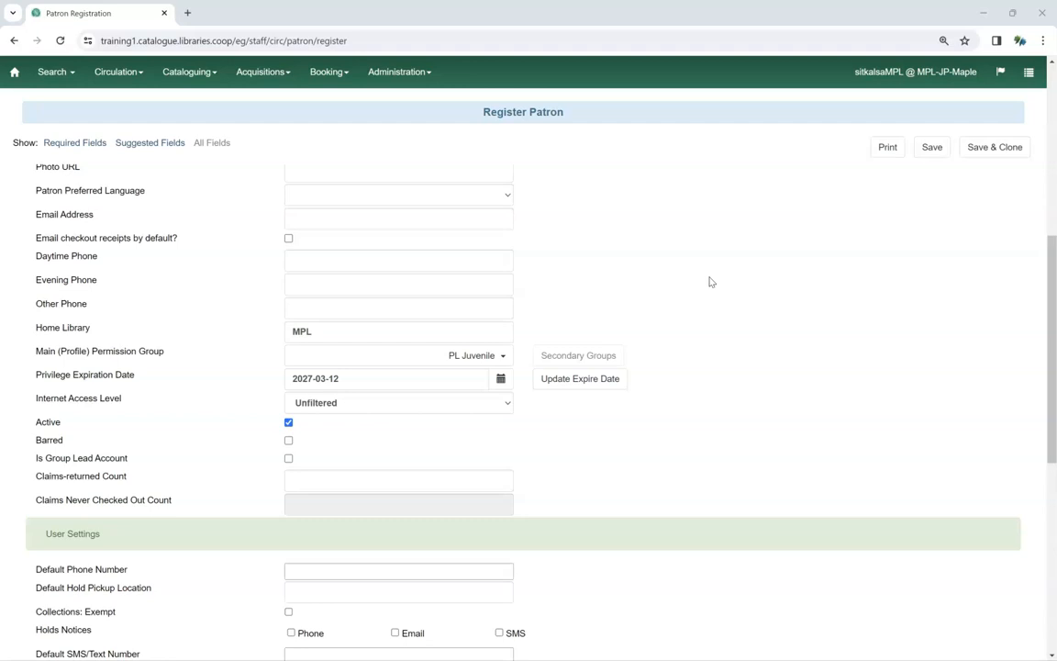
pyautogui.write('111-222-3')
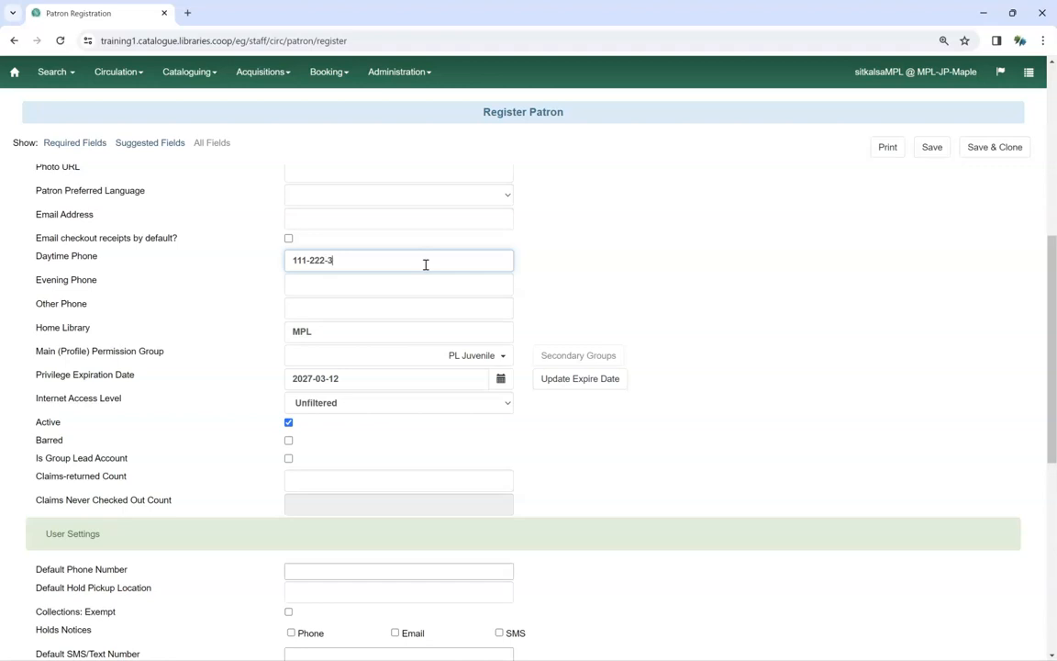
pyautogui.click(398, 283)
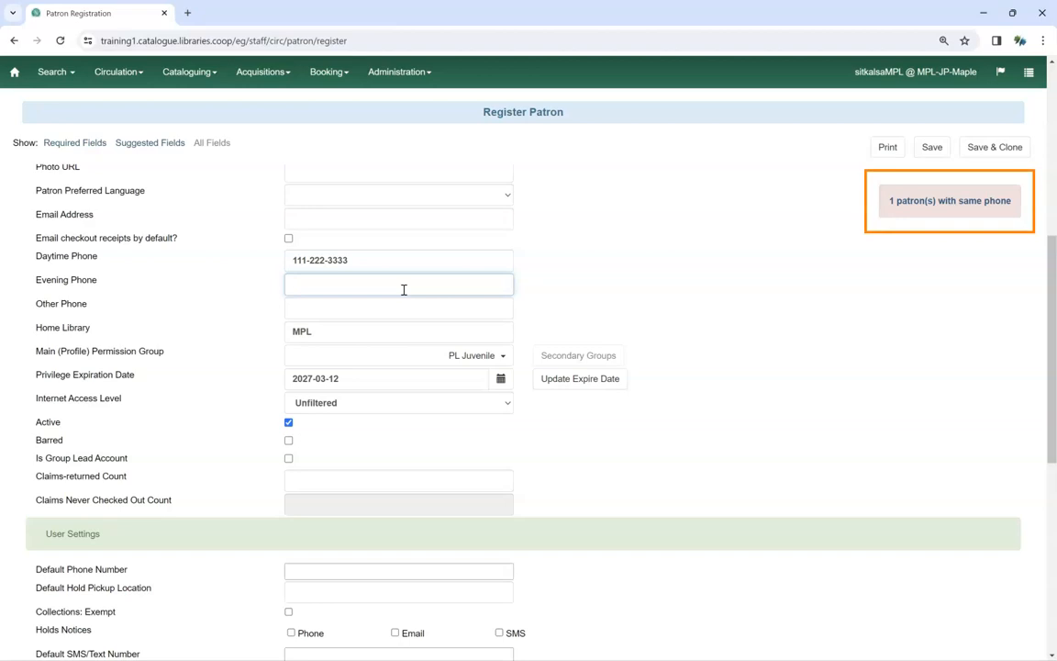
pyautogui.click(400, 284)
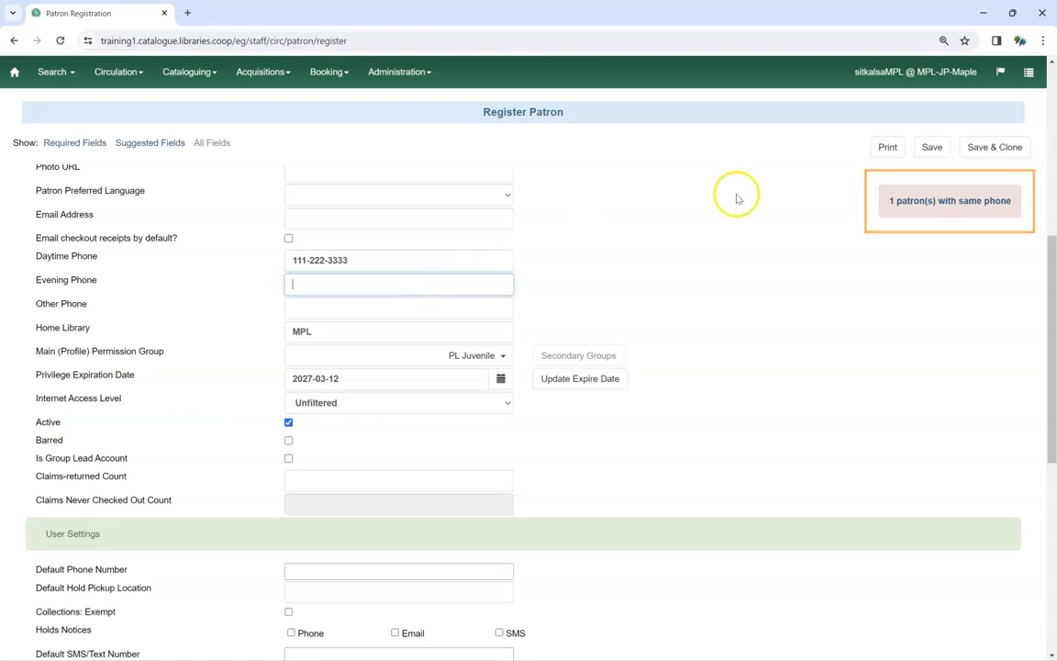
pyautogui.click(949, 201)
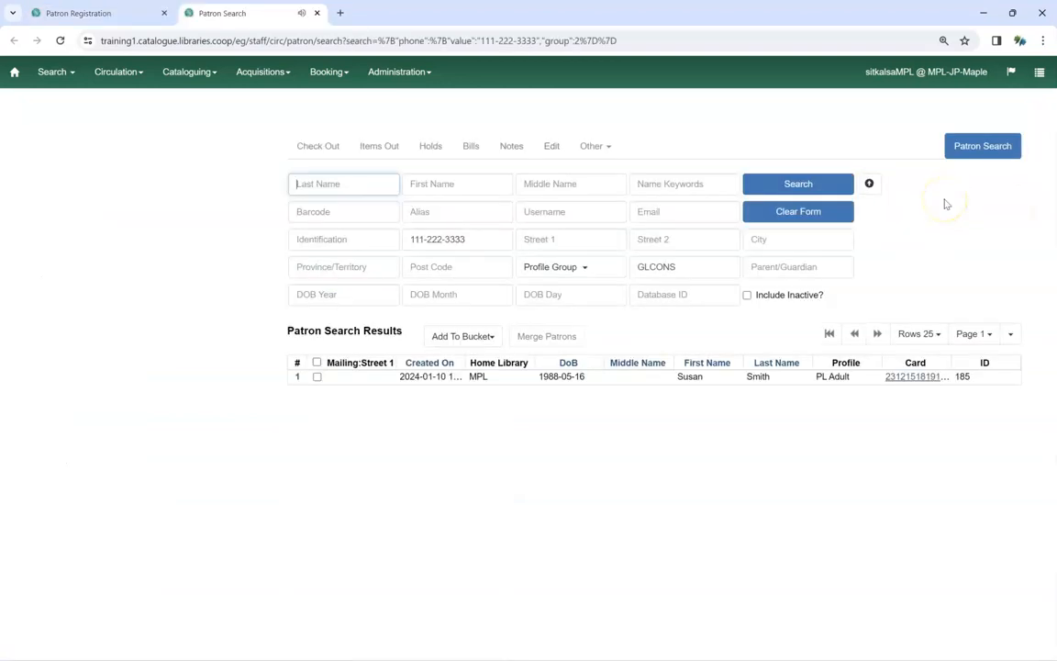
# - Close the Patron Search tab to return to the registration form
pyautogui.click(77, 13)
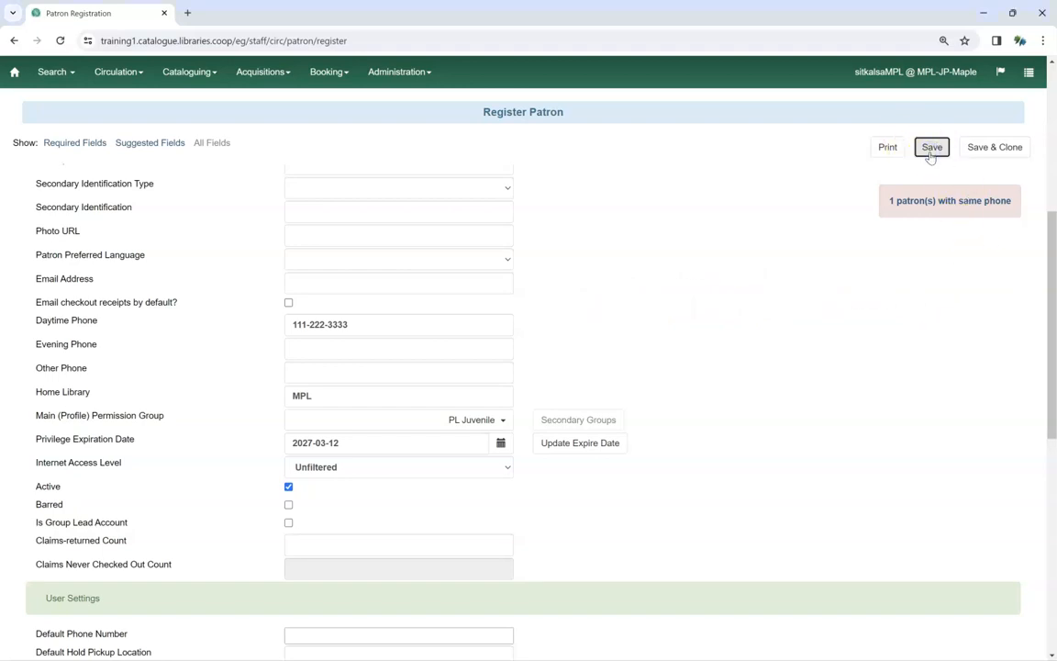
# - Save the patron record, then start Check Out to reach the Patron Barcode lookup
pyautogui.click(932, 147)
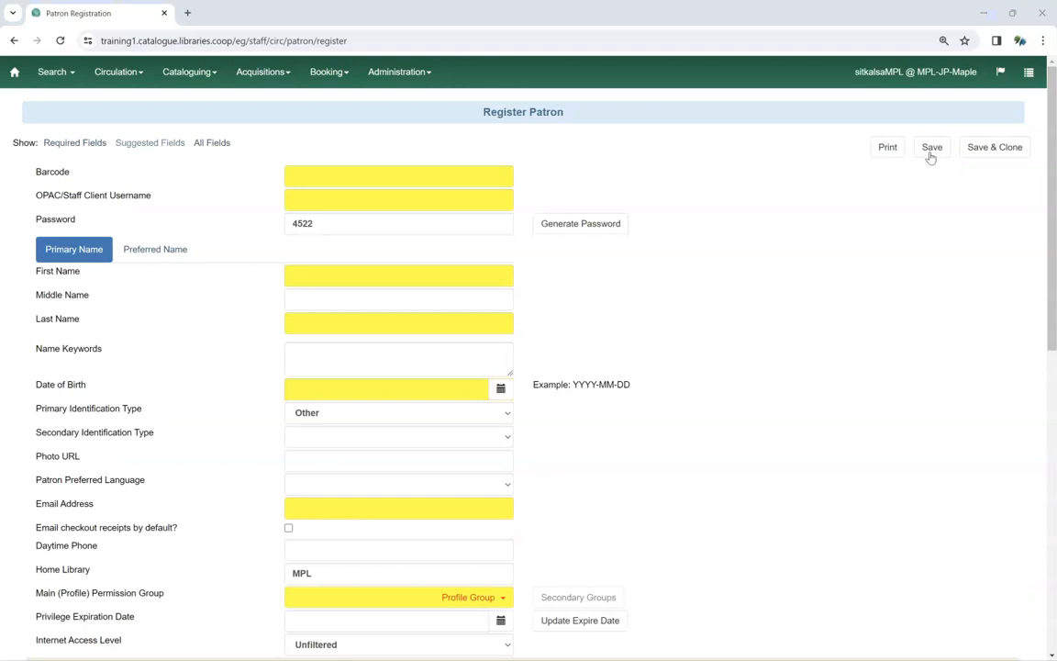
pyautogui.moveTo(292, 140)
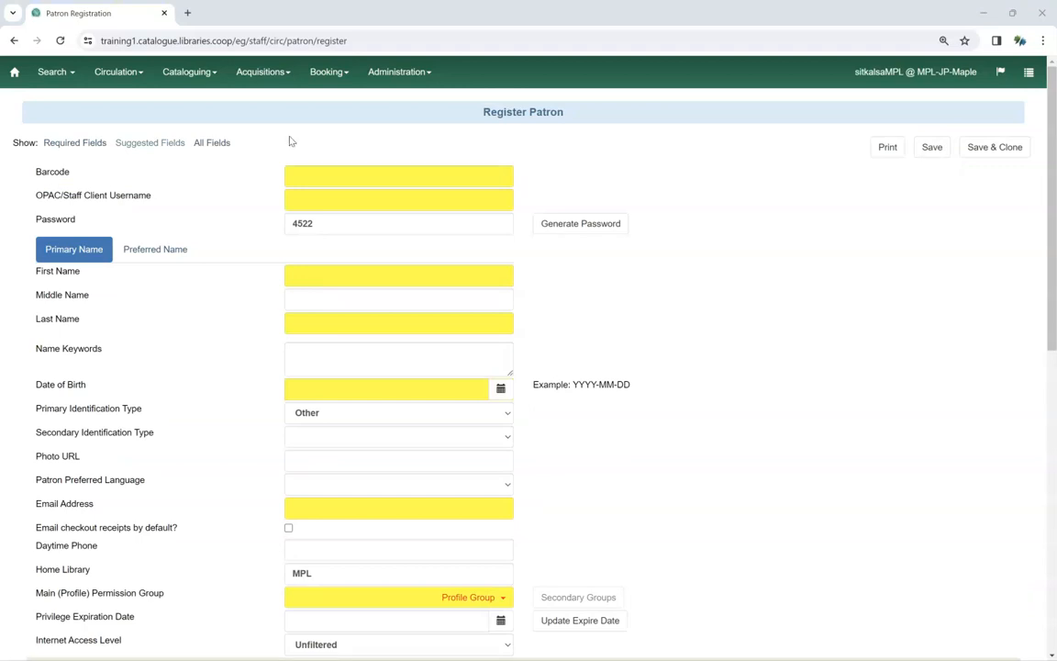
pyautogui.moveTo(292, 139)
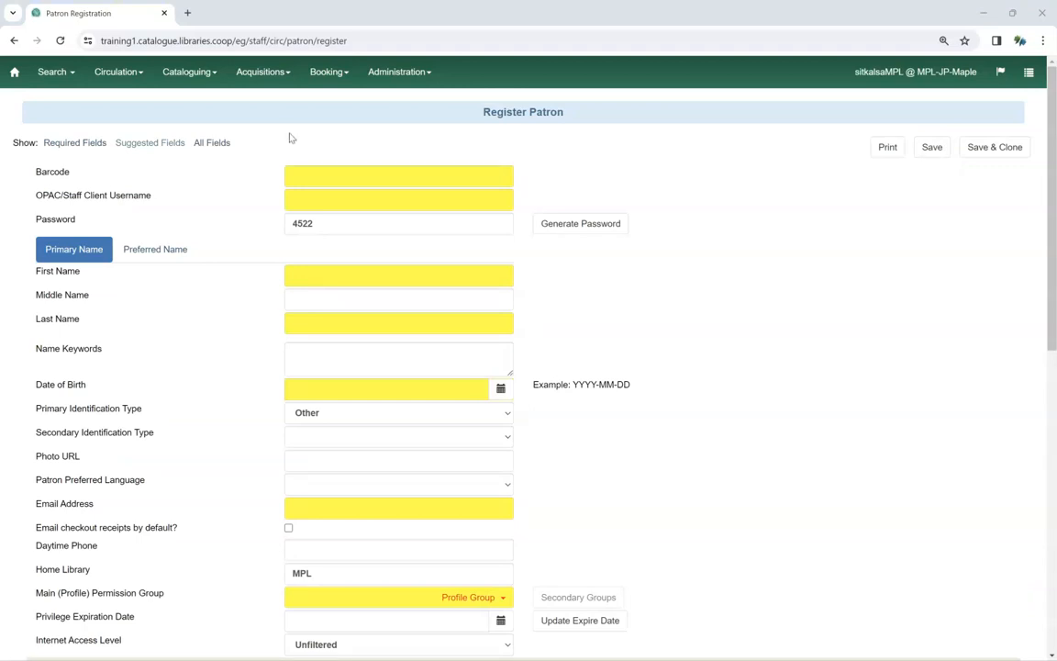
pyautogui.click(118, 72)
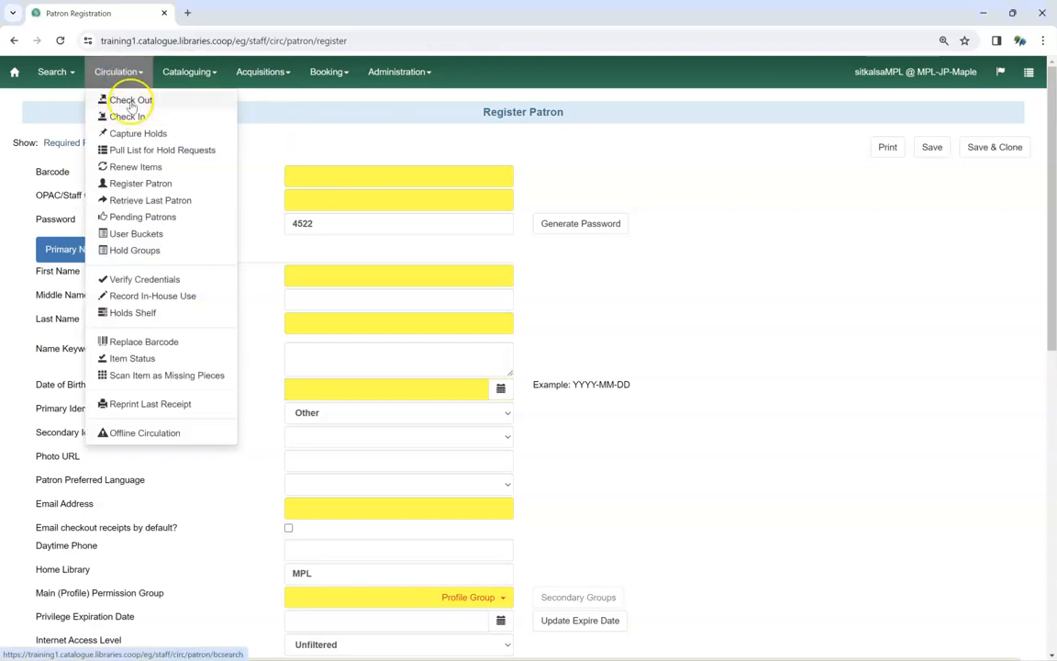
pyautogui.click(130, 99)
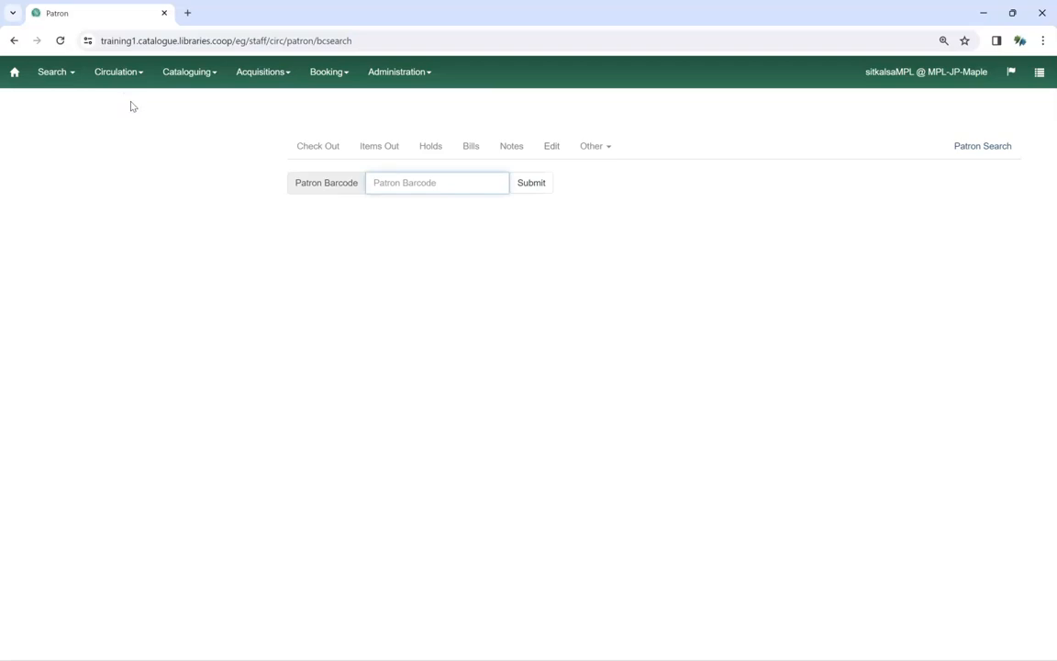
pyautogui.moveTo(174, 114)
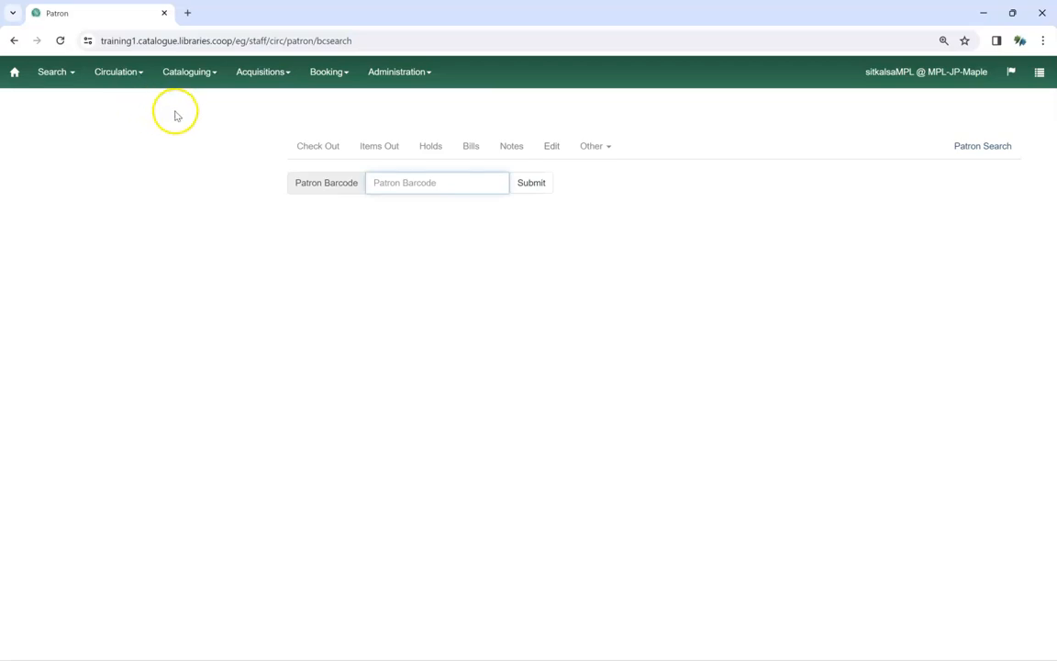